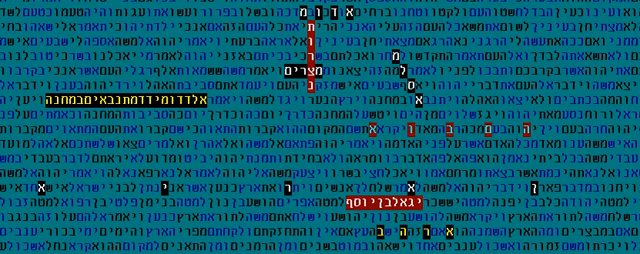
mouse_move(502, 186)
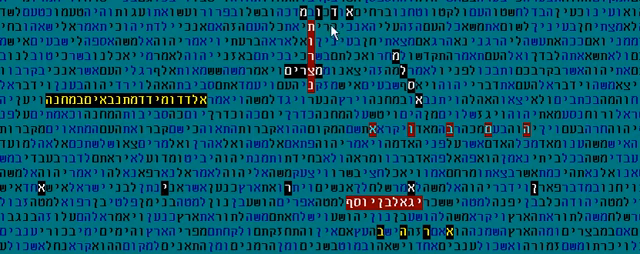
mouse_move(388, 62)
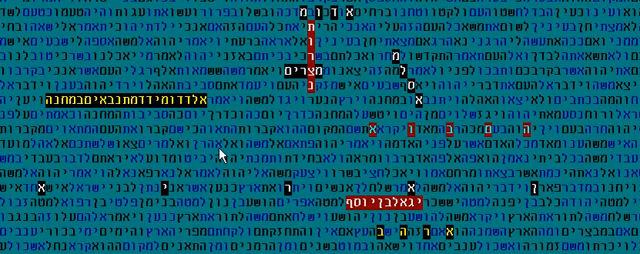
mouse_move(268, 92)
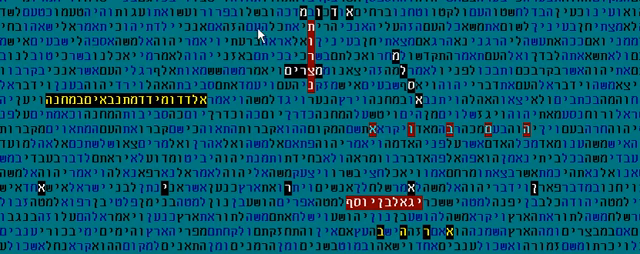
mouse_move(262, 38)
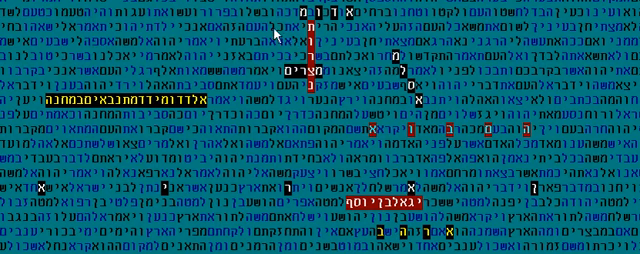
mouse_move(466, 92)
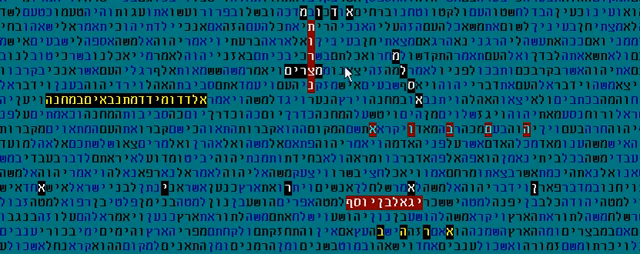
mouse_move(352, 228)
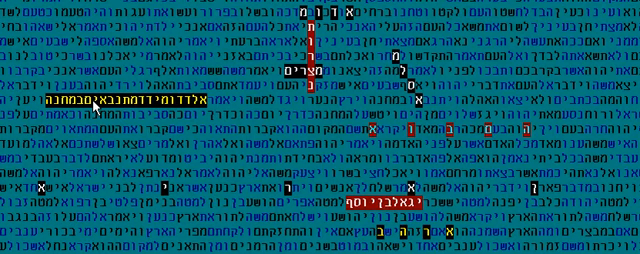
mouse_move(322, 112)
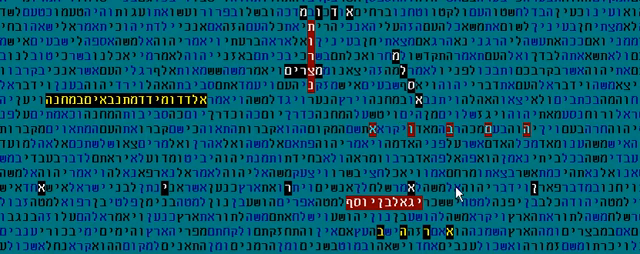
mouse_move(524, 232)
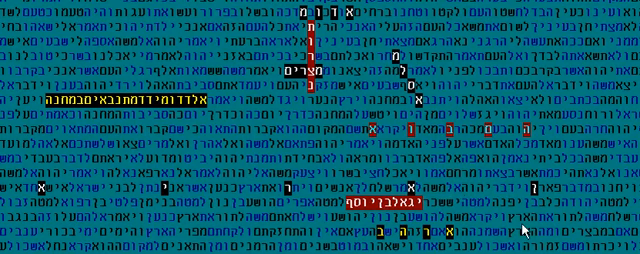